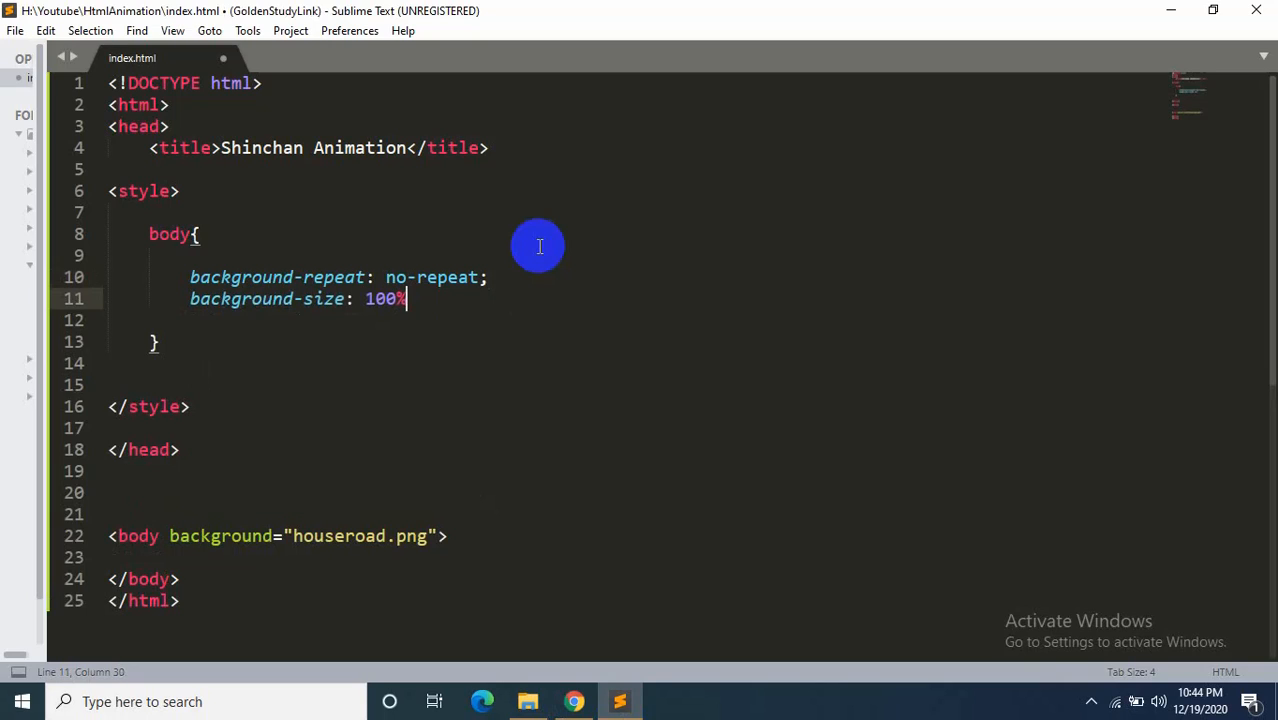
Make the body background-size 100% 100% so it fills the whole page
{"action": "type", "text": "100%;"}
{"action": "left_click", "coordinate": [686, 320]}
{"action": "type", "text": "backgroun"}
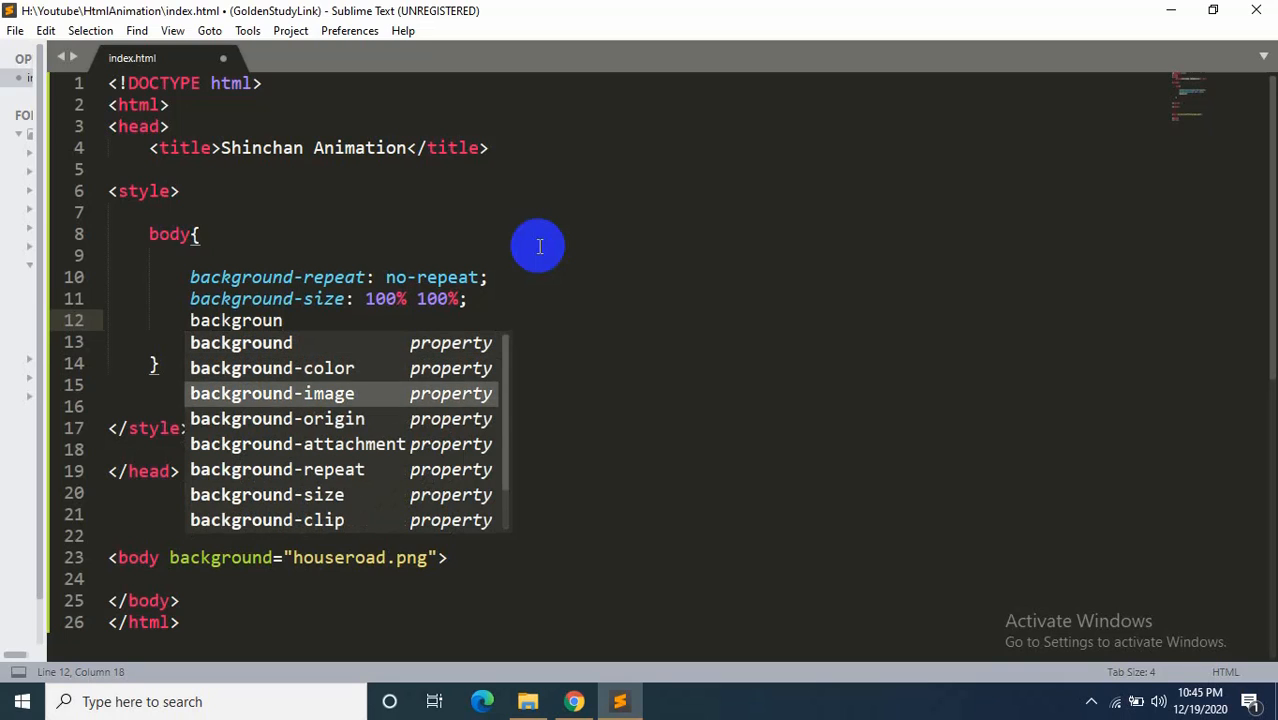
{"action": "left_click", "coordinate": [528, 700]}
{"action": "type", "text": "<img width=\"200px\" src=\"shindance.gif\">"}
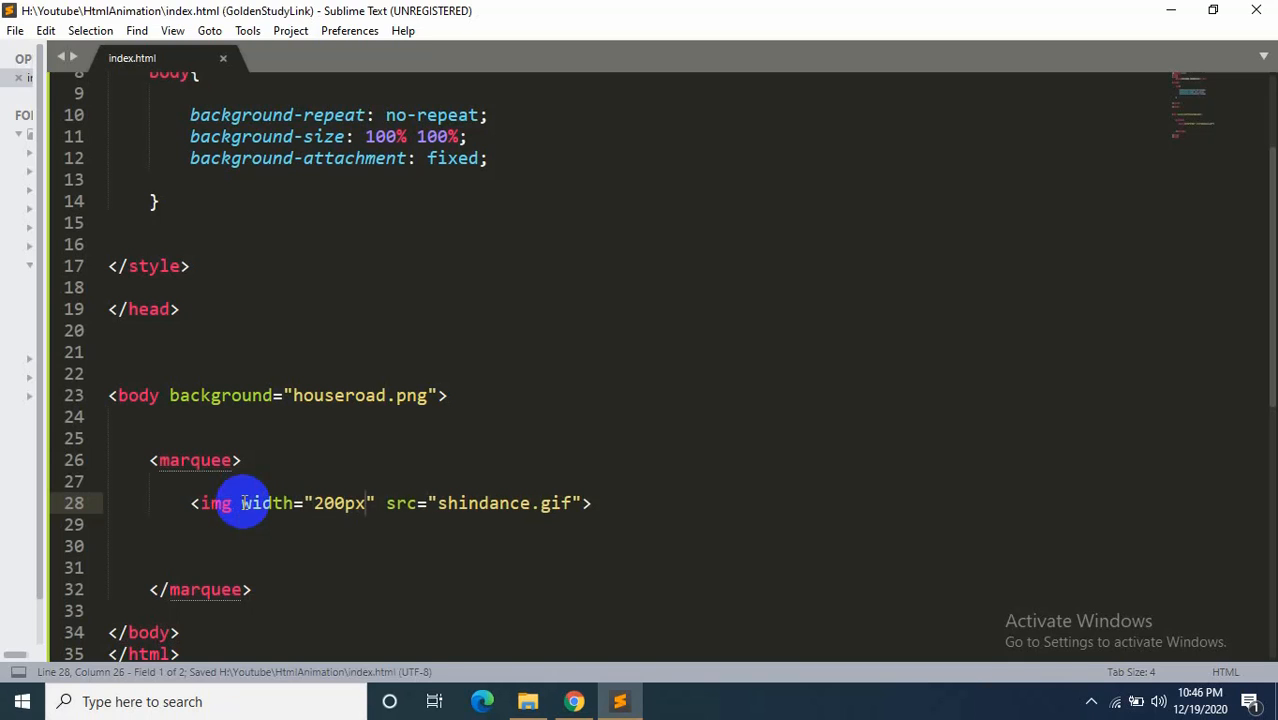
Give the shindance.gif image inside the marquee the class "image1"
{"action": "type", "text": "class=\"image1\""}
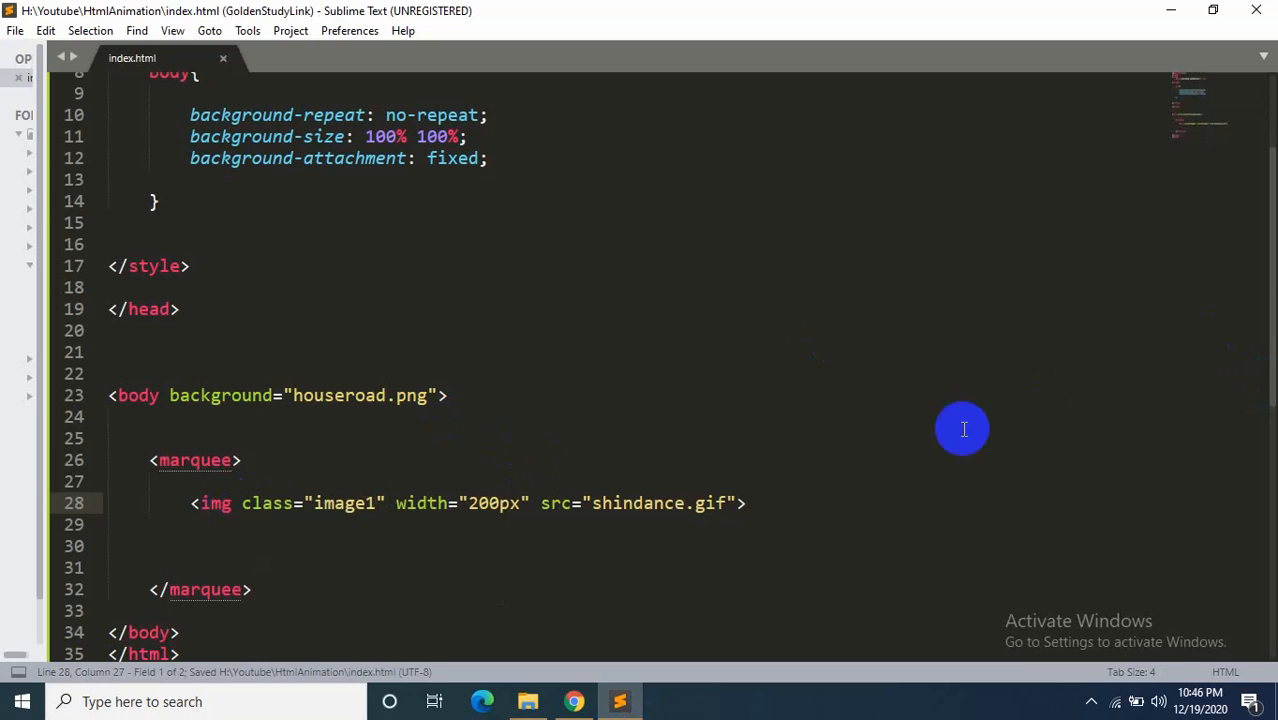